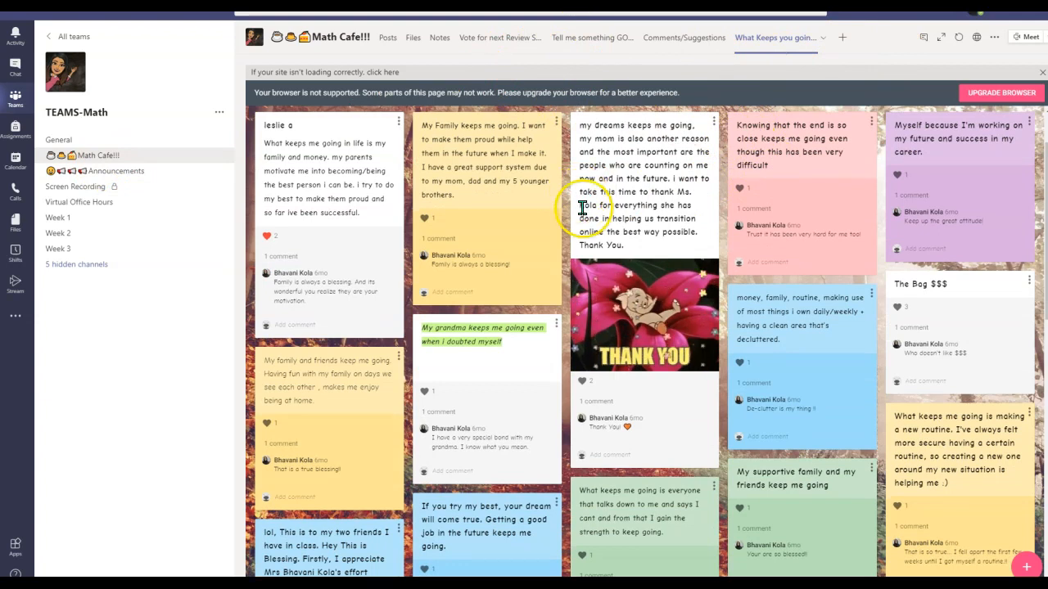
# Step: Open the Comments/Suggestions Padlet board and scroll through the student feedback posts and replies
pyautogui.scroll(-3)
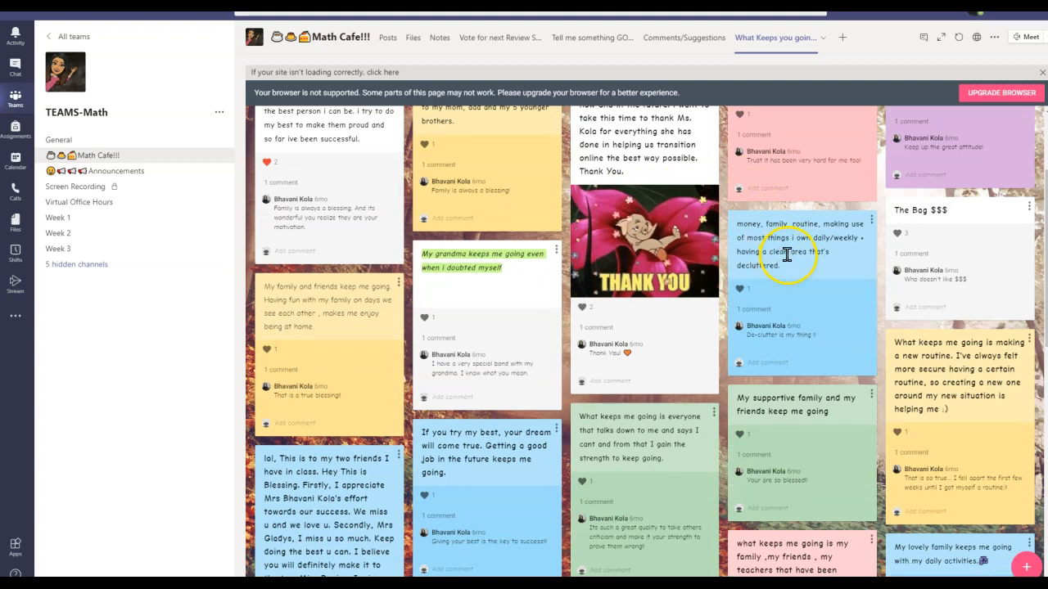
pyautogui.scroll(-3)
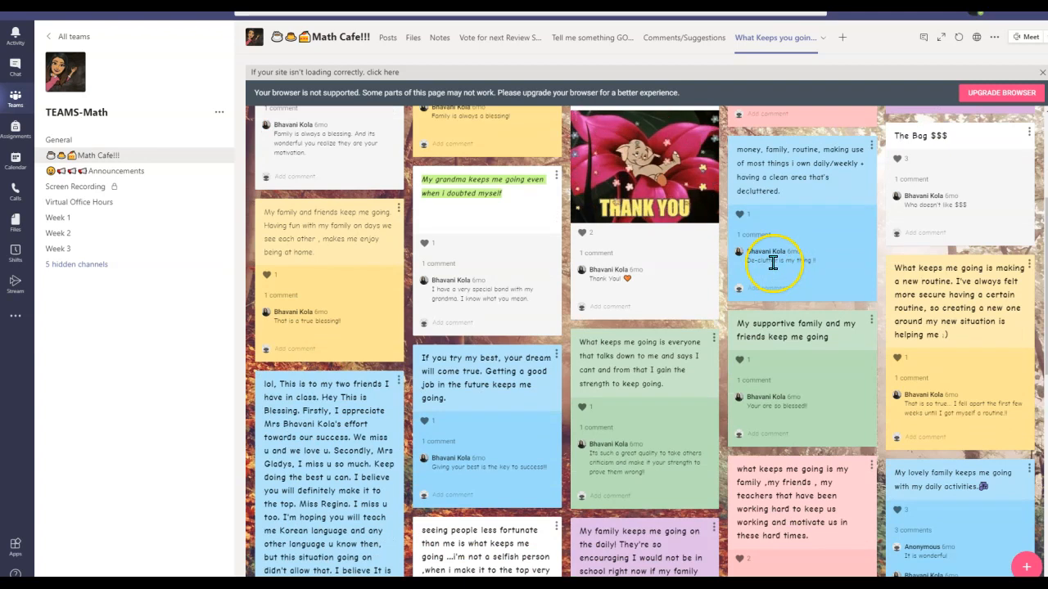
pyautogui.scroll(-3)
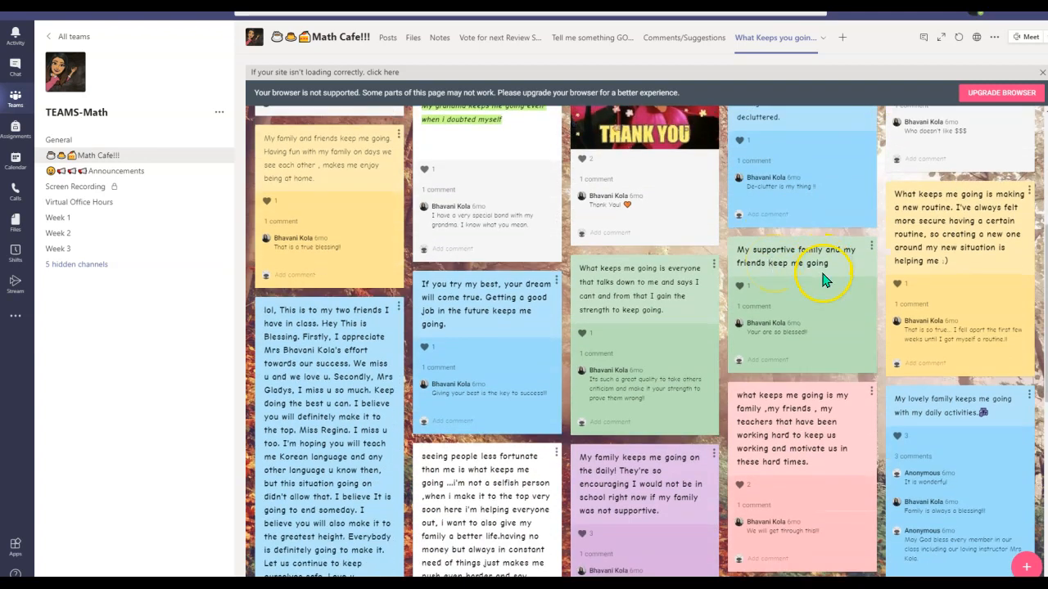
pyautogui.scroll(-3)
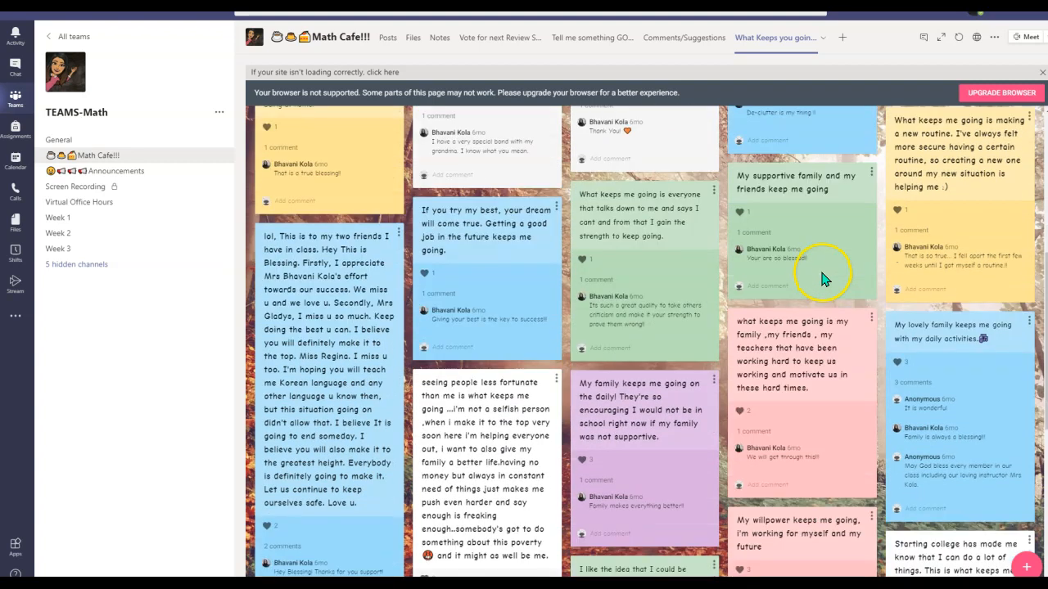
pyautogui.scroll(-3)
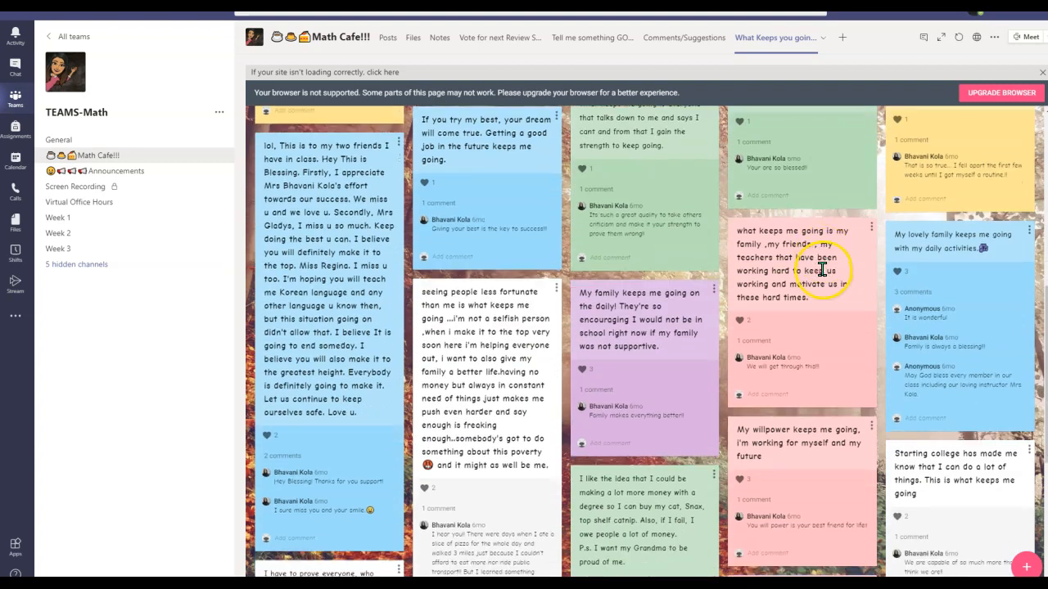
pyautogui.scroll(-3)
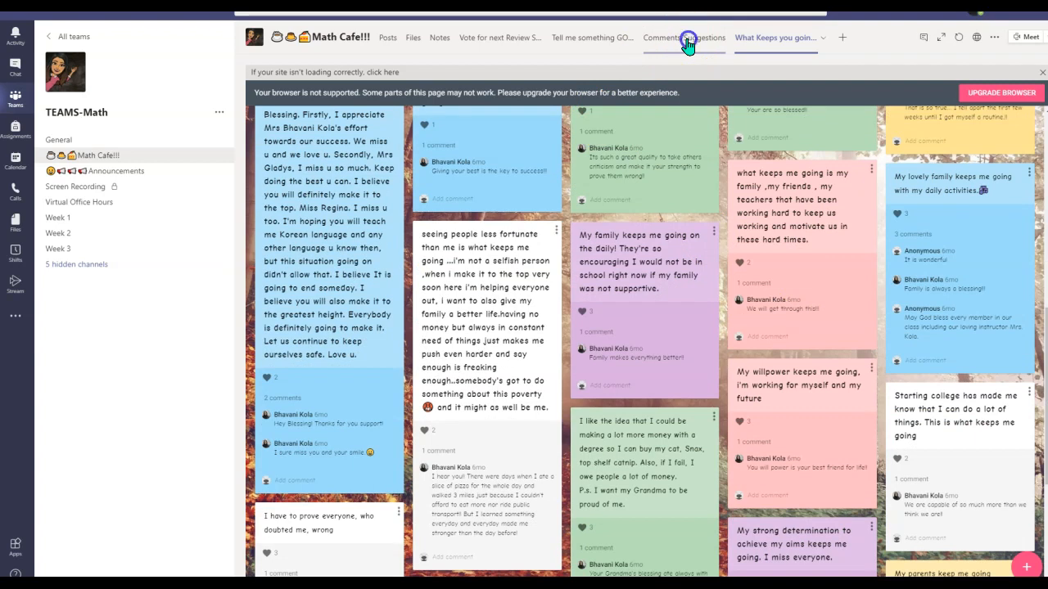
pyautogui.click(683, 37)
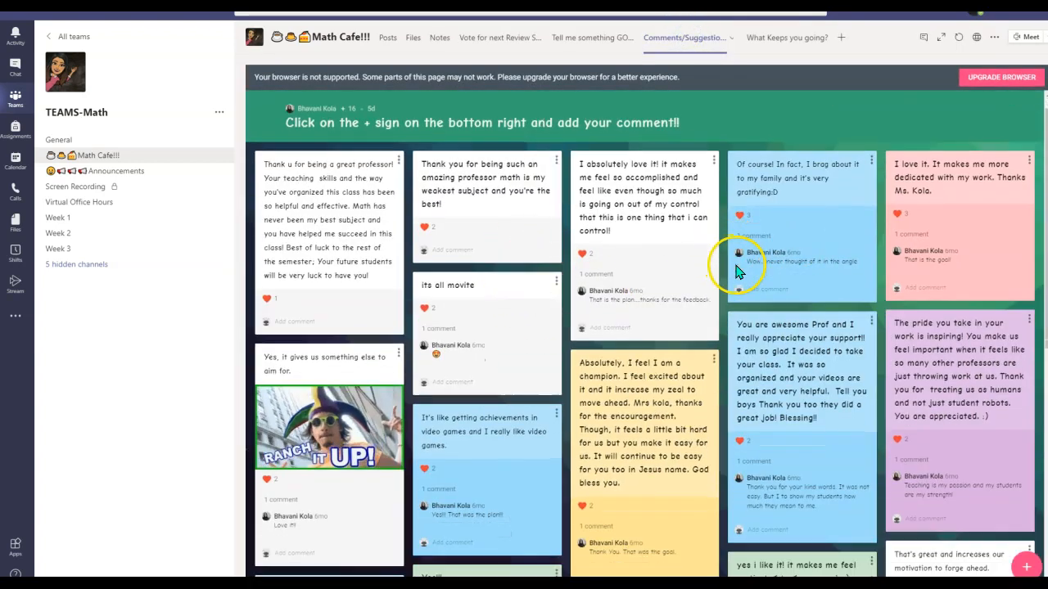
pyautogui.scroll(-3)
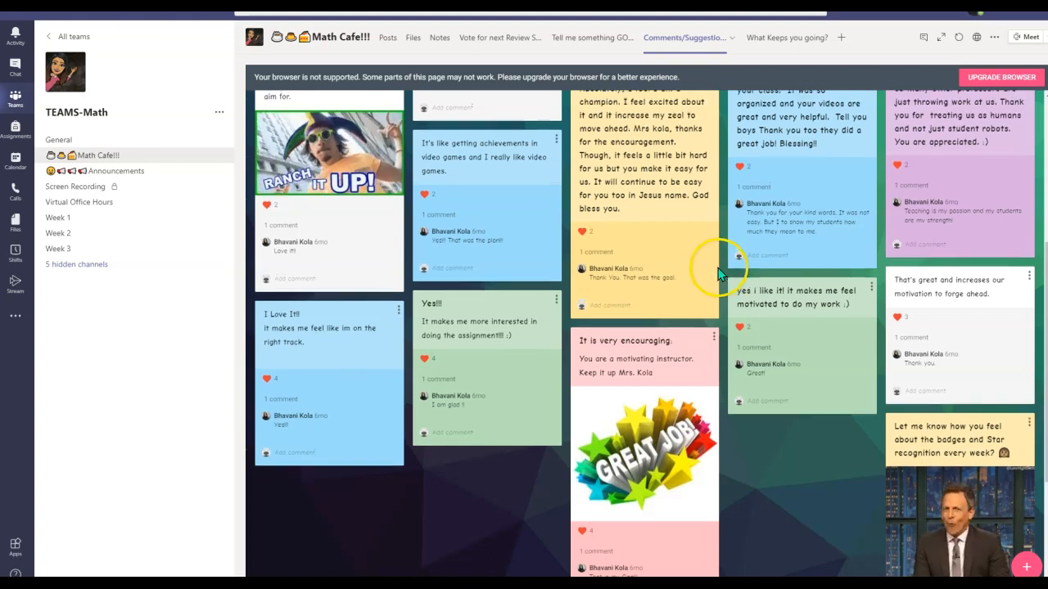
pyautogui.scroll(-3)
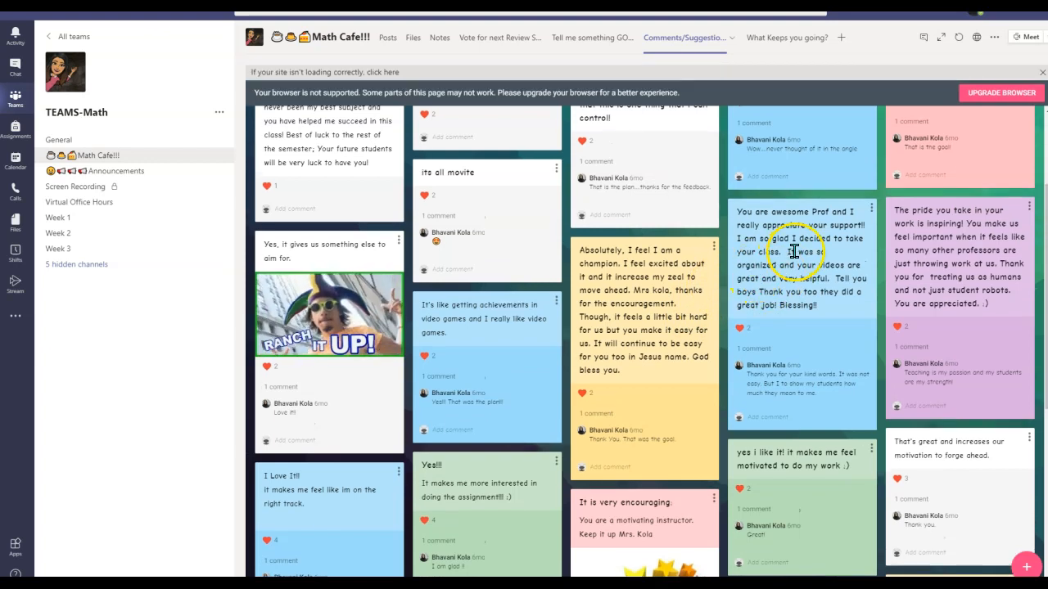
pyautogui.scroll(-3)
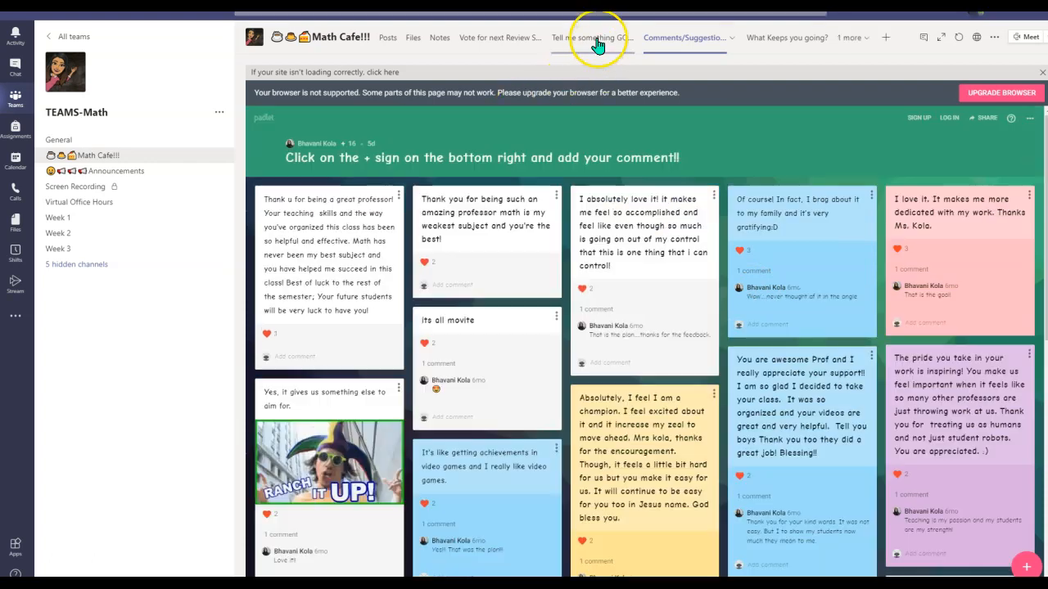
# Step: Open the 'Tell me something GOOD' Padlet and scroll through student posts and teacher replies
pyautogui.click(590, 37)
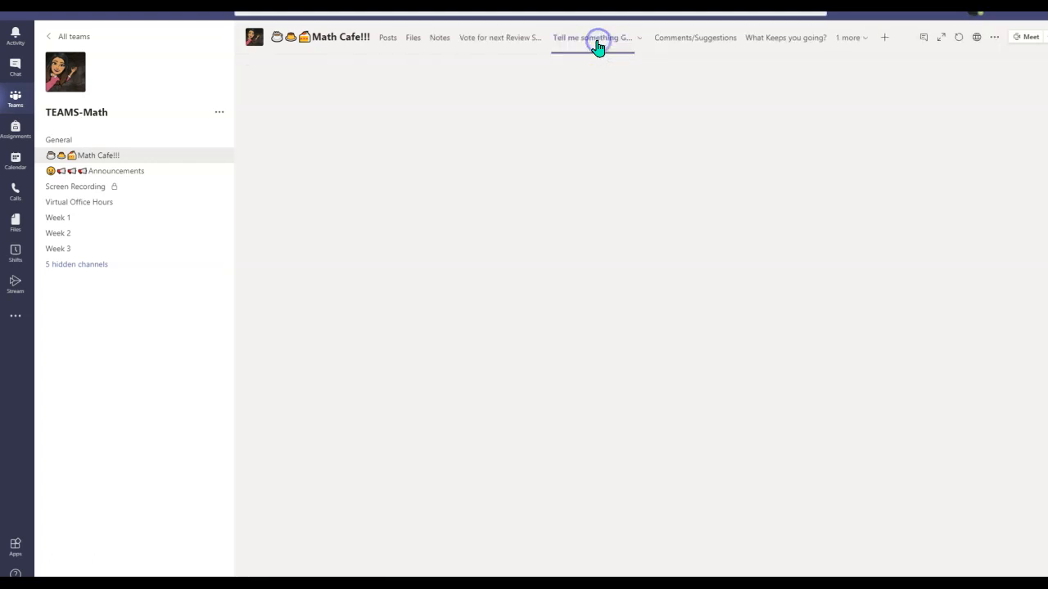
pyautogui.click(591, 38)
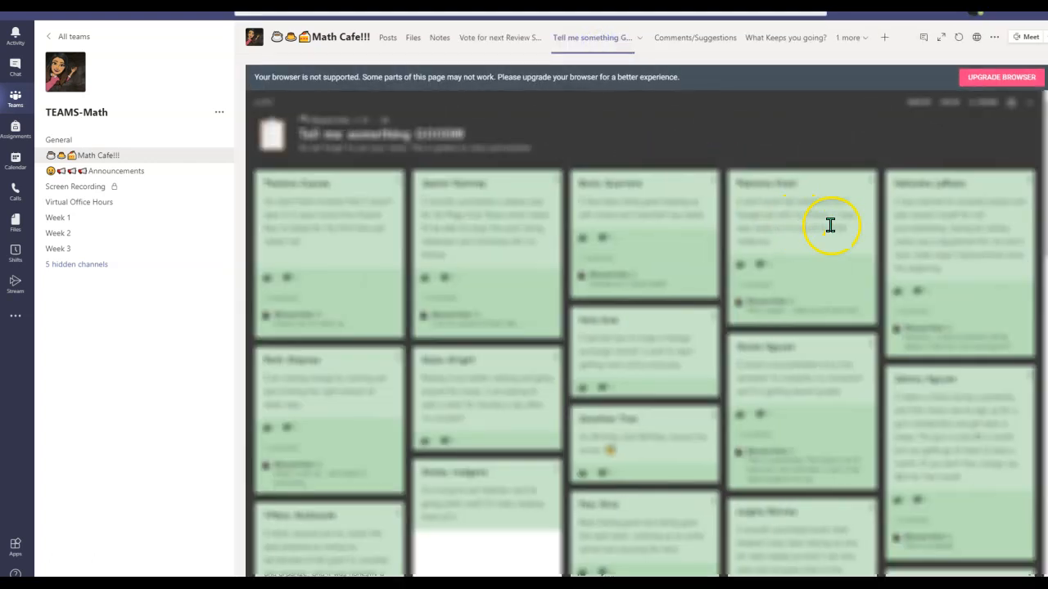
pyautogui.scroll(-3)
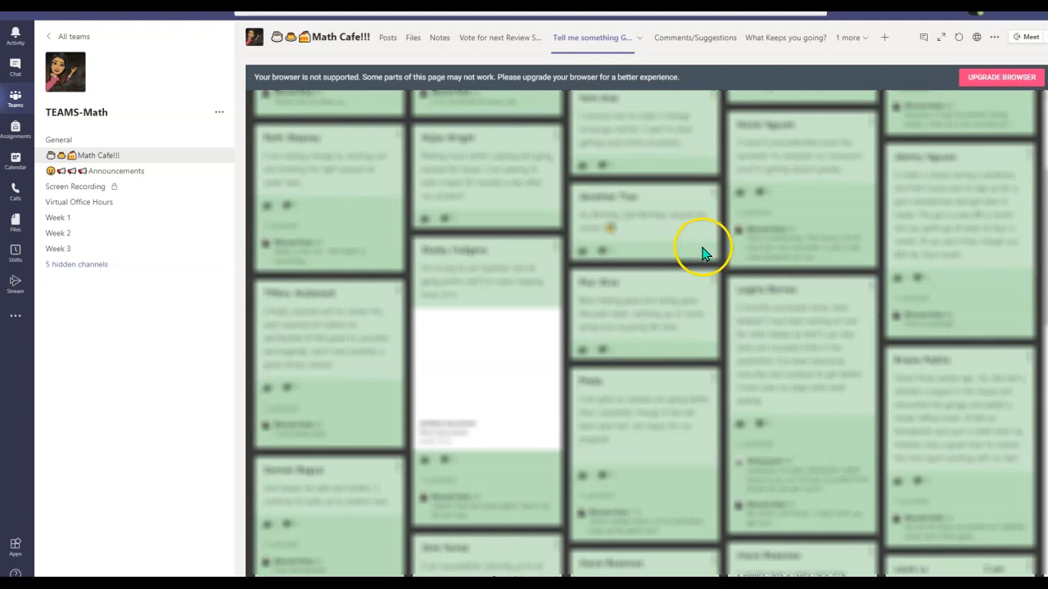
pyautogui.moveTo(665, 270)
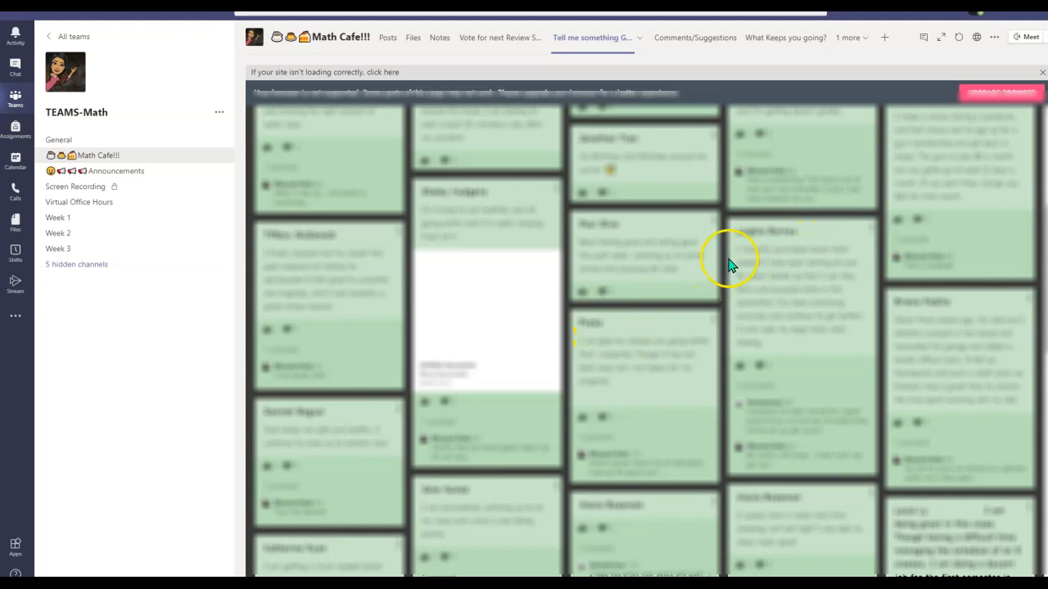
pyautogui.moveTo(575, 252)
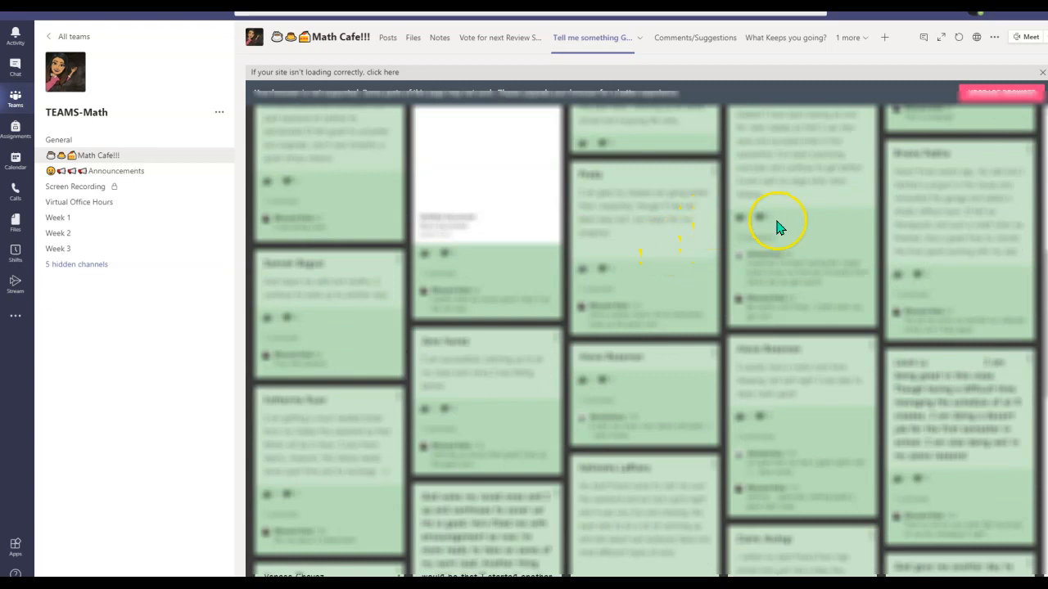
pyautogui.scroll(-3)
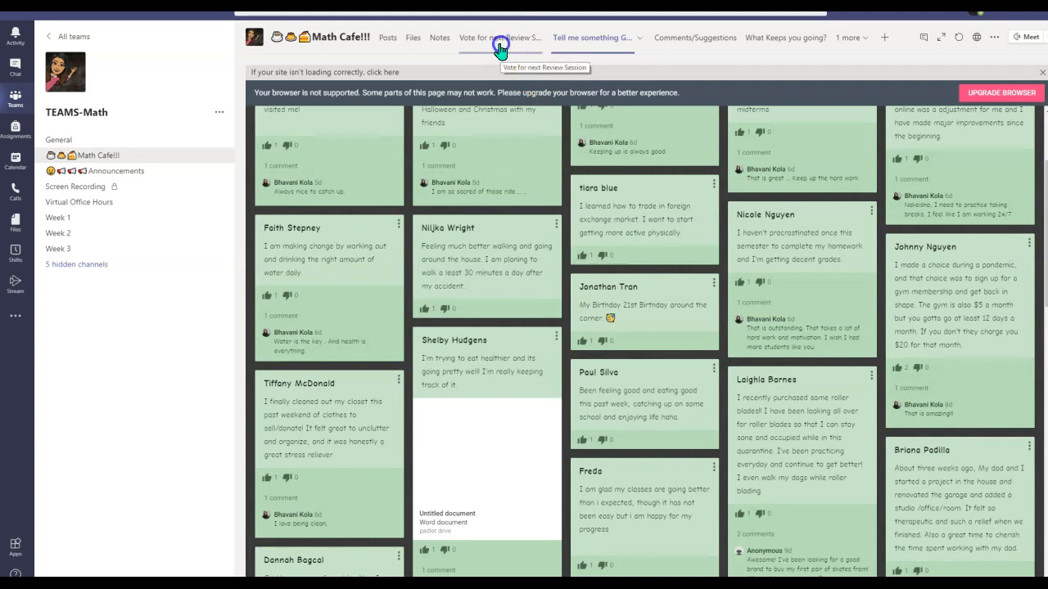
# Step: Open the 'Vote for next Review Session' Padlet showing vote counts per time slot
pyautogui.click(500, 38)
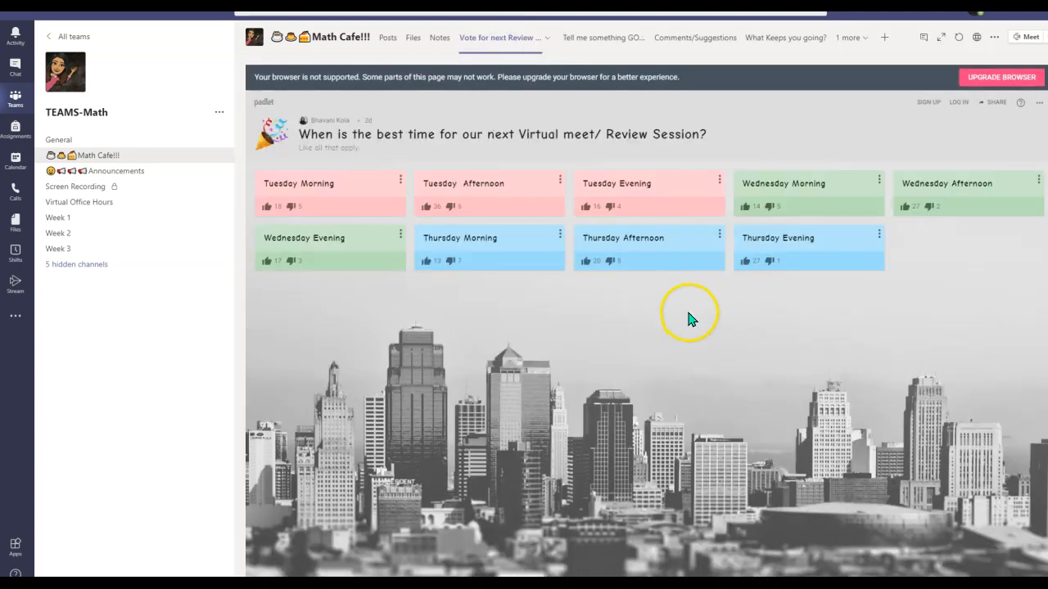
pyautogui.moveTo(645, 332)
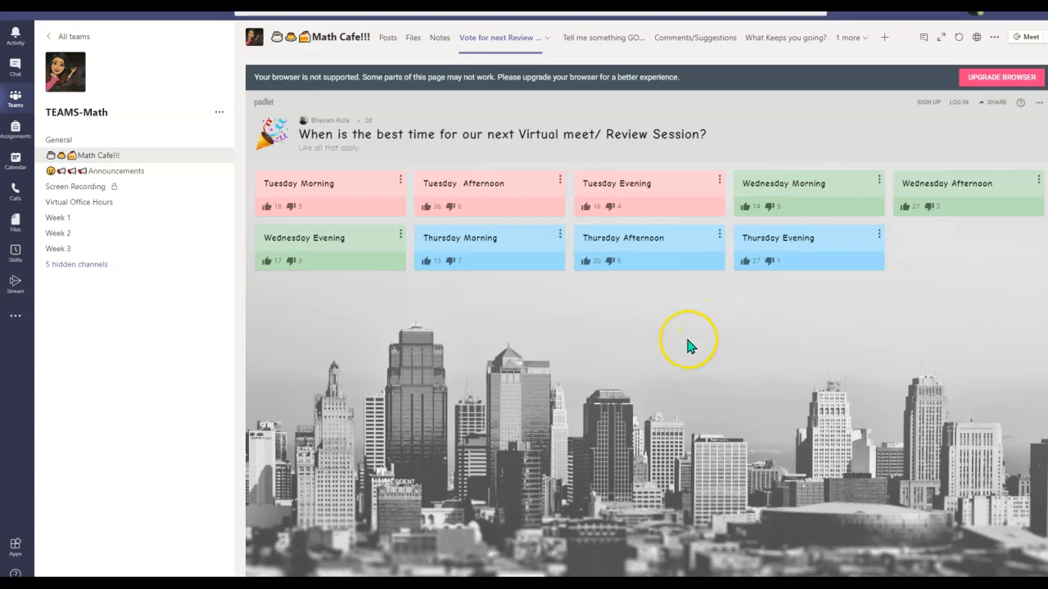
pyautogui.moveTo(570, 397)
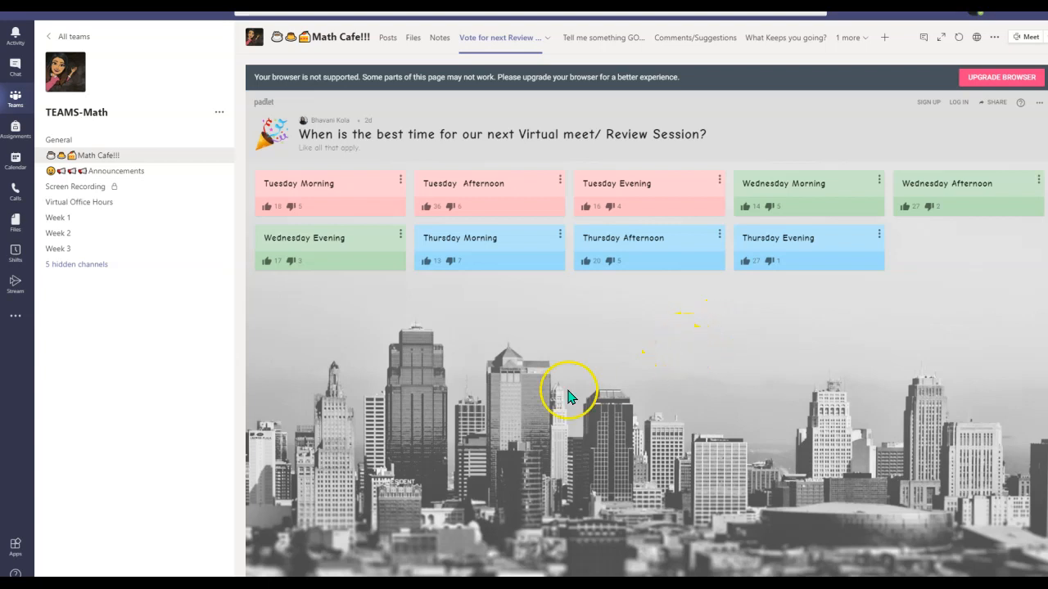
pyautogui.moveTo(577, 444)
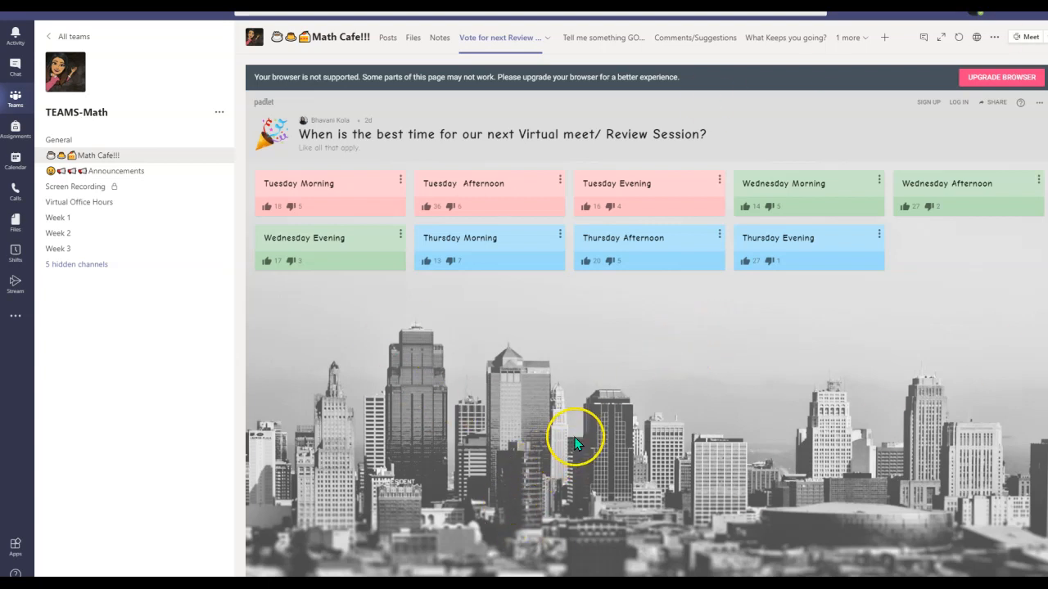
pyautogui.moveTo(773, 373)
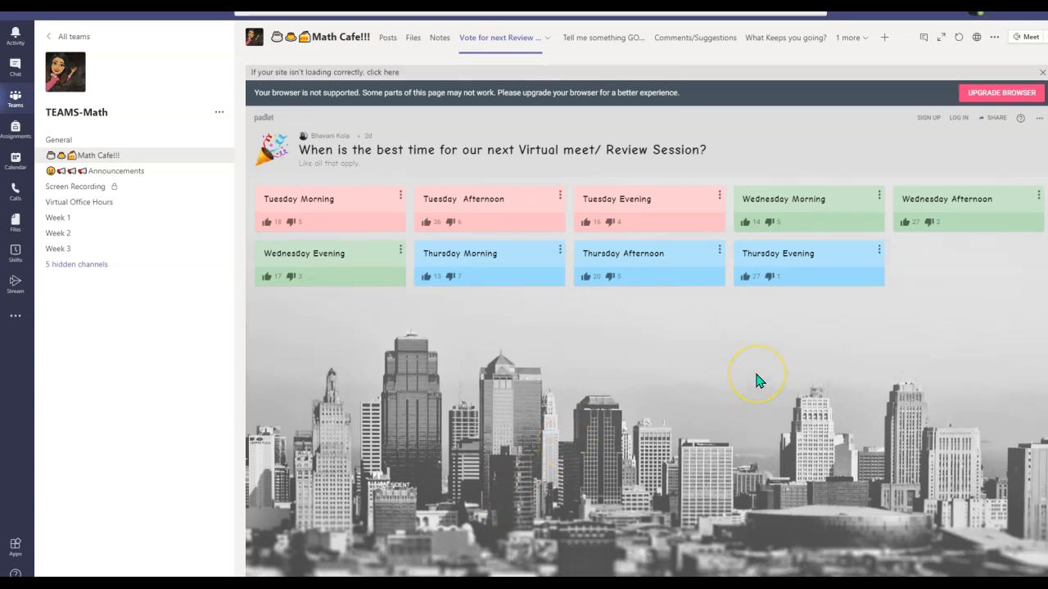
pyautogui.moveTo(778, 373)
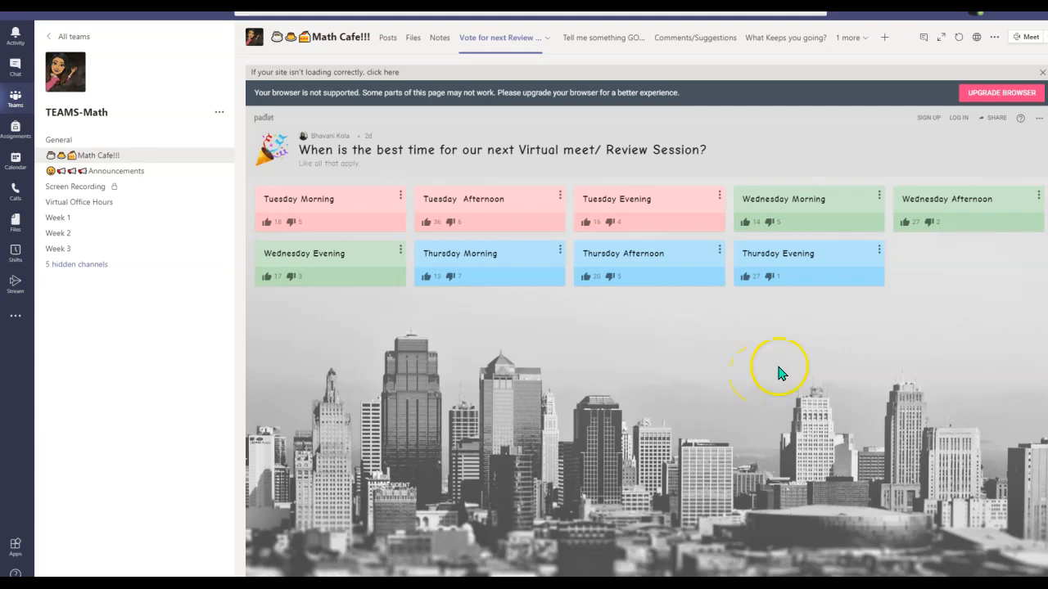
pyautogui.moveTo(995, 546)
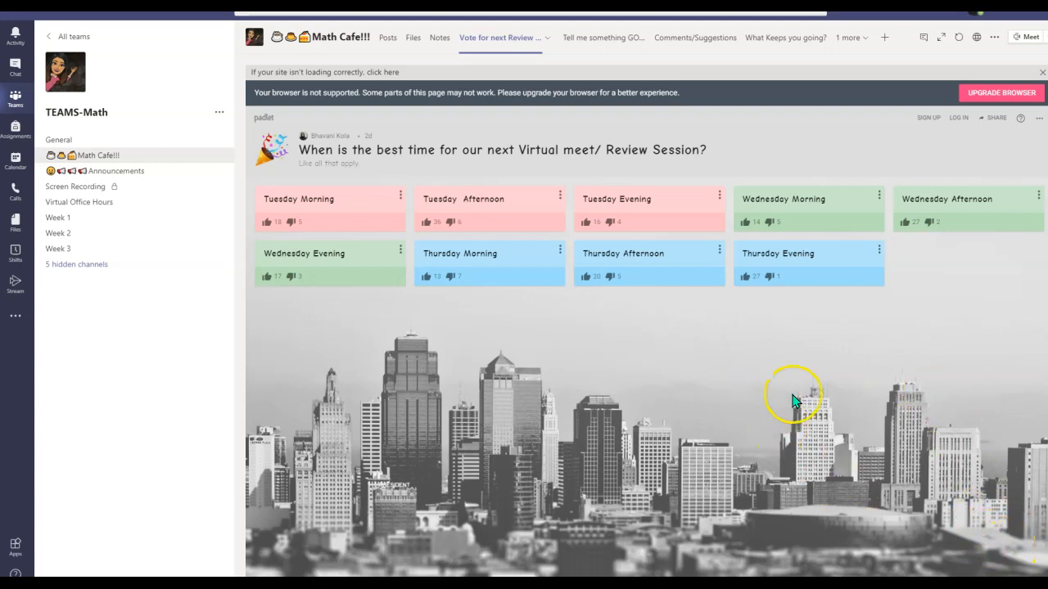
pyautogui.moveTo(671, 389)
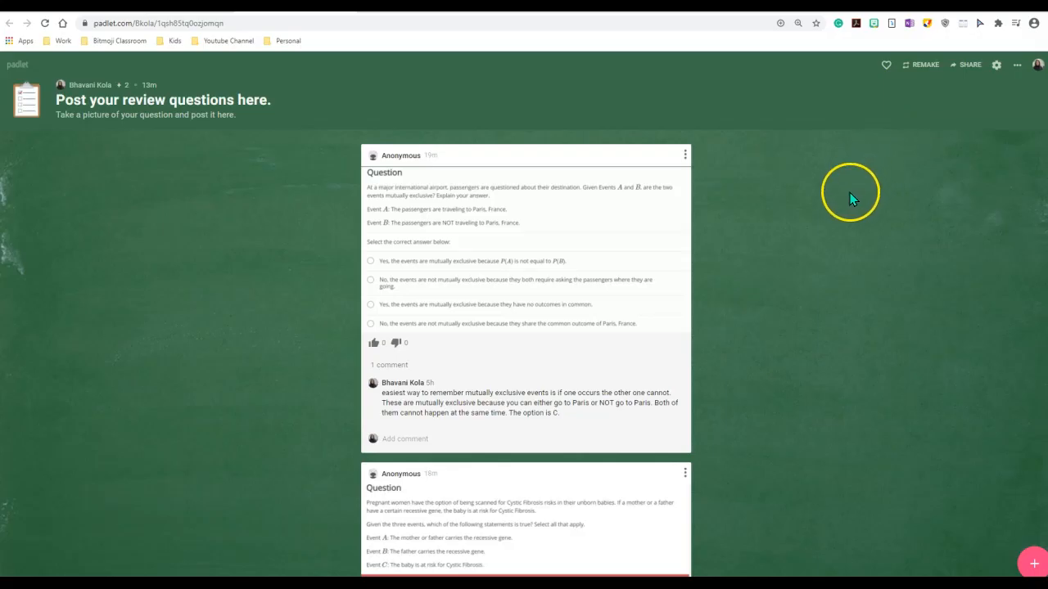
pyautogui.moveTo(847, 207)
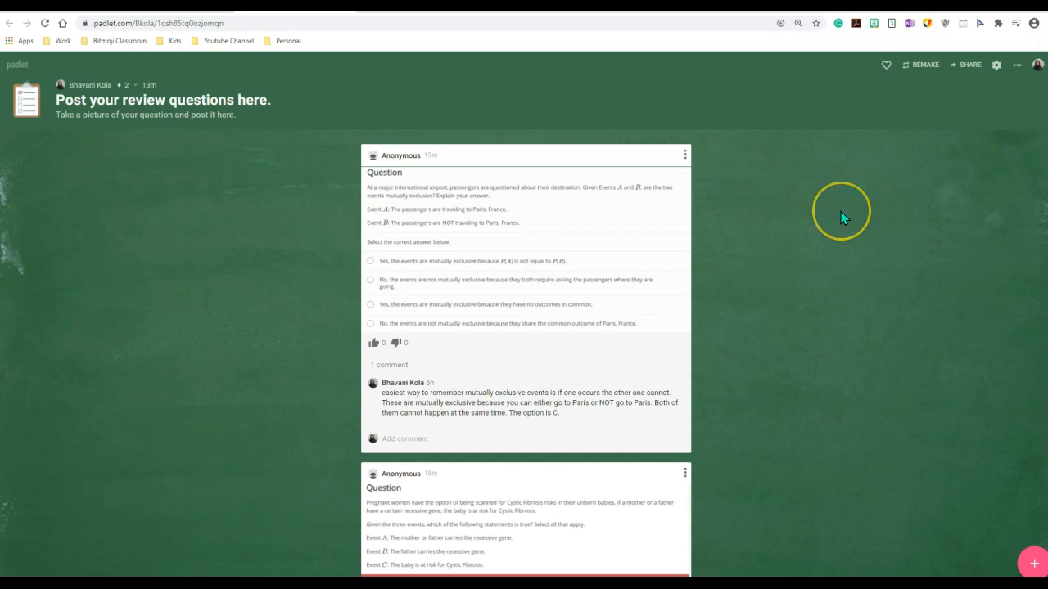
pyautogui.moveTo(839, 220)
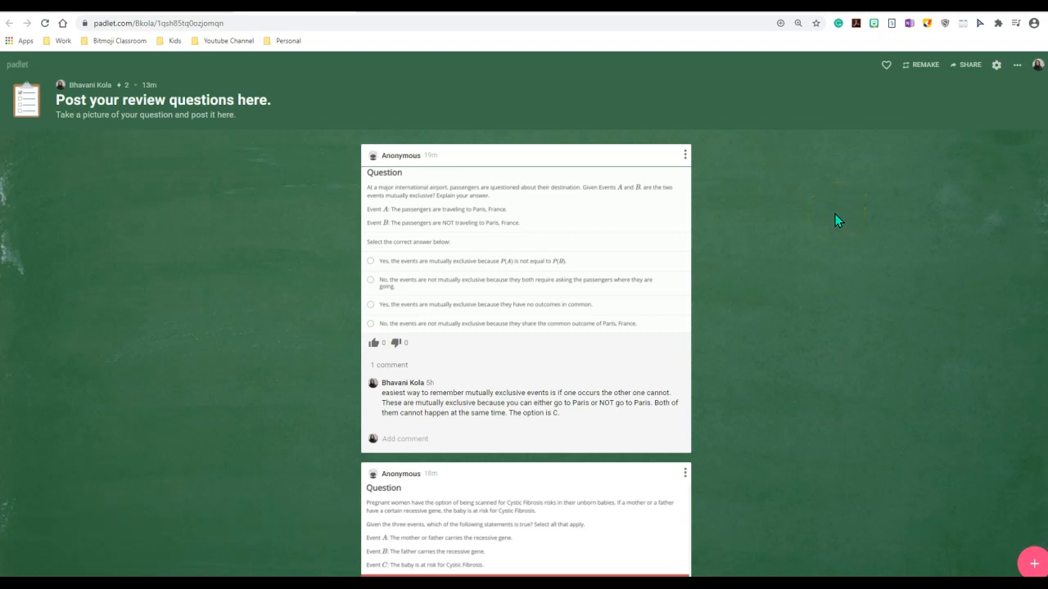
pyautogui.moveTo(837, 225)
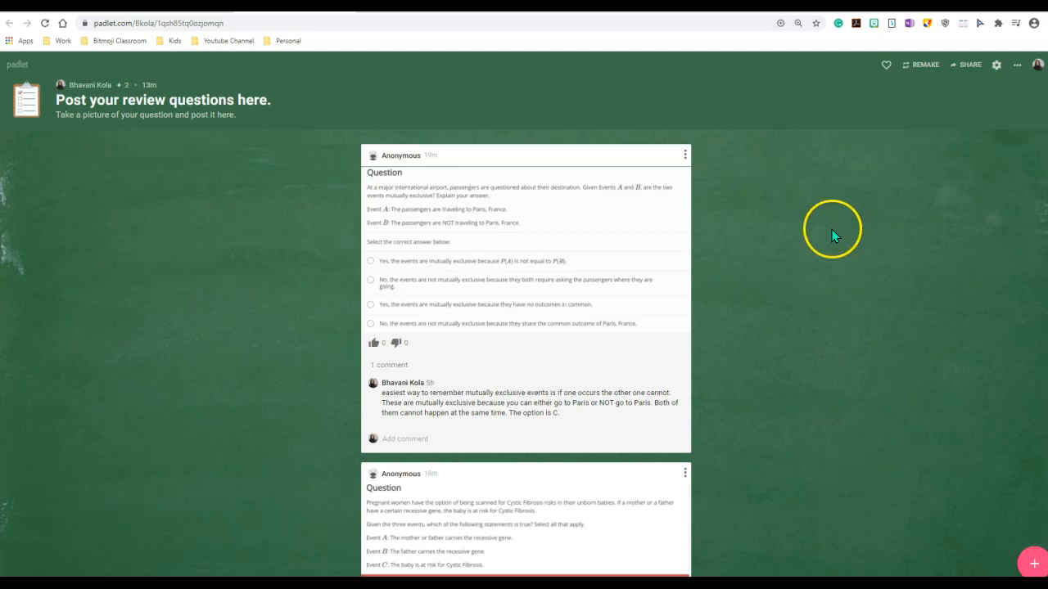
pyautogui.moveTo(817, 248)
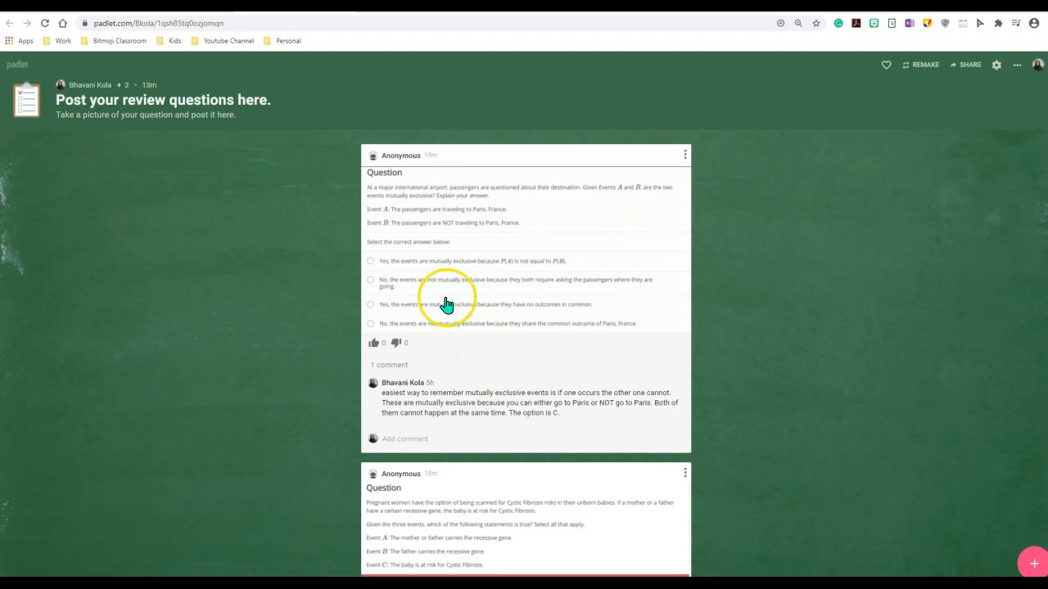
pyautogui.moveTo(443, 389)
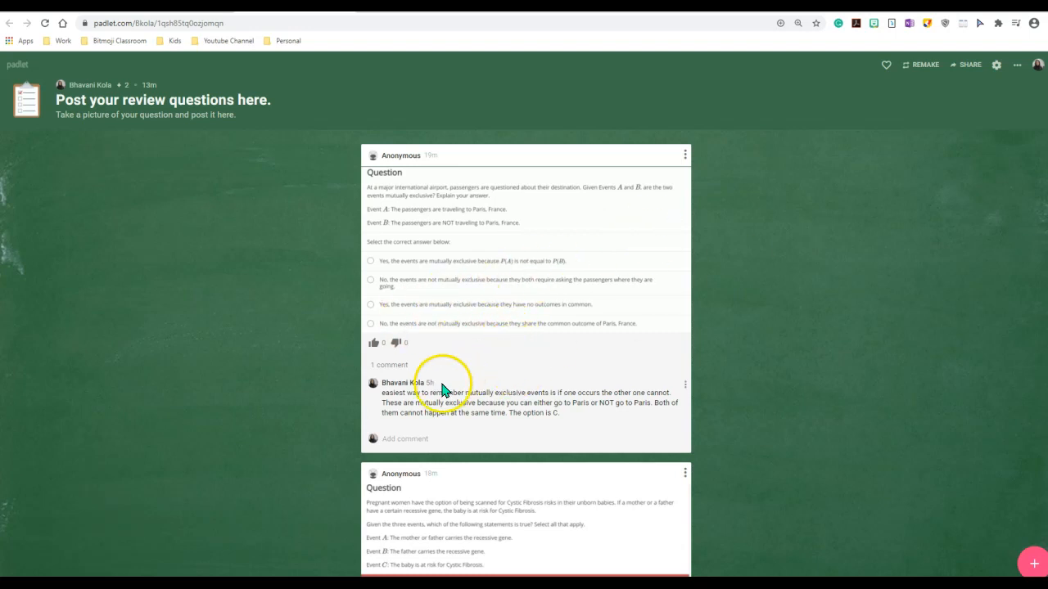
pyautogui.moveTo(768, 315)
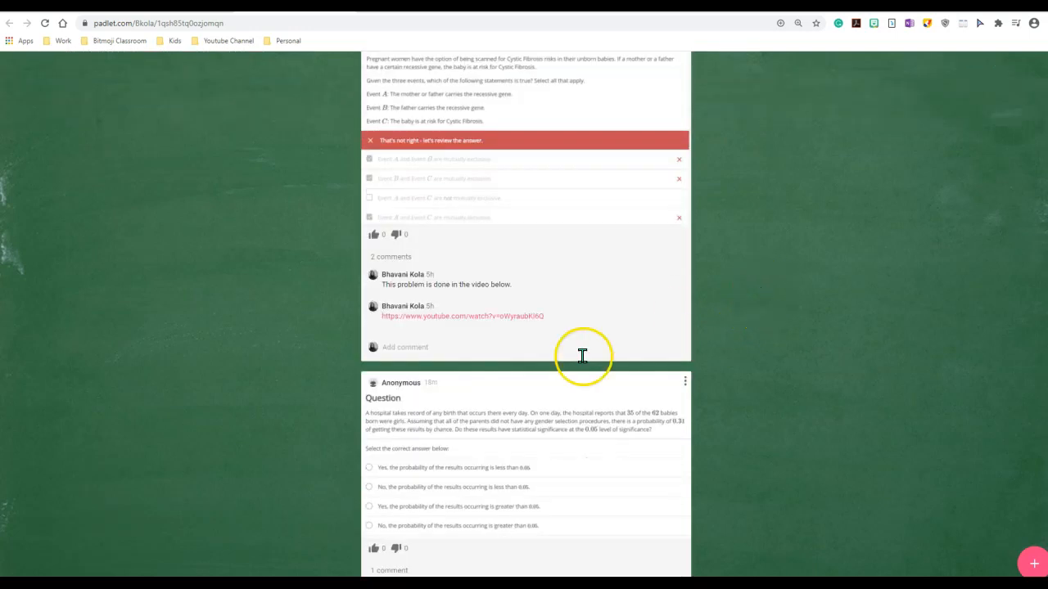
pyautogui.moveTo(539, 328)
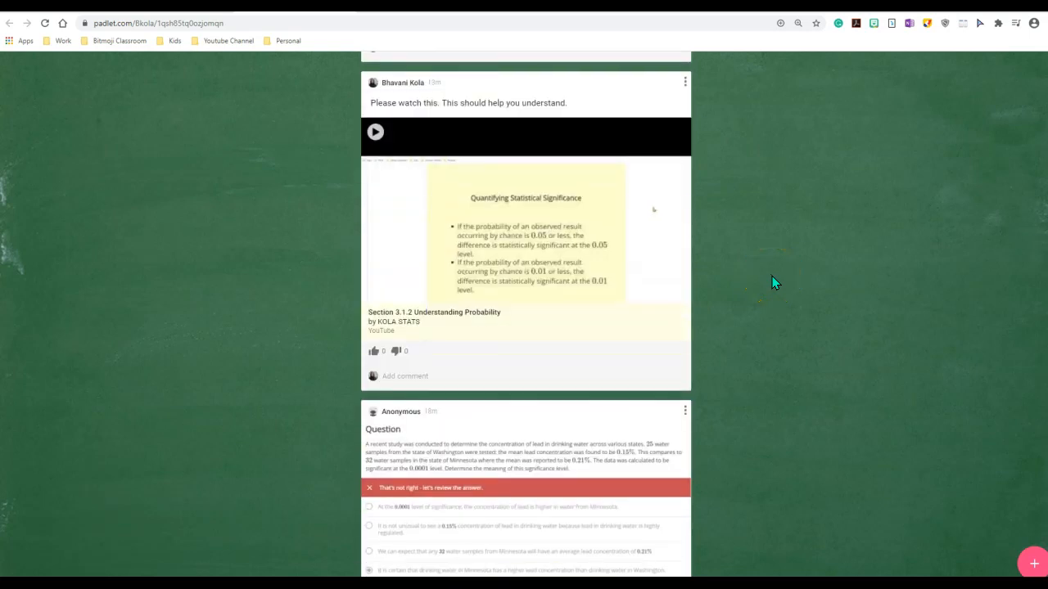
pyautogui.scroll(-3)
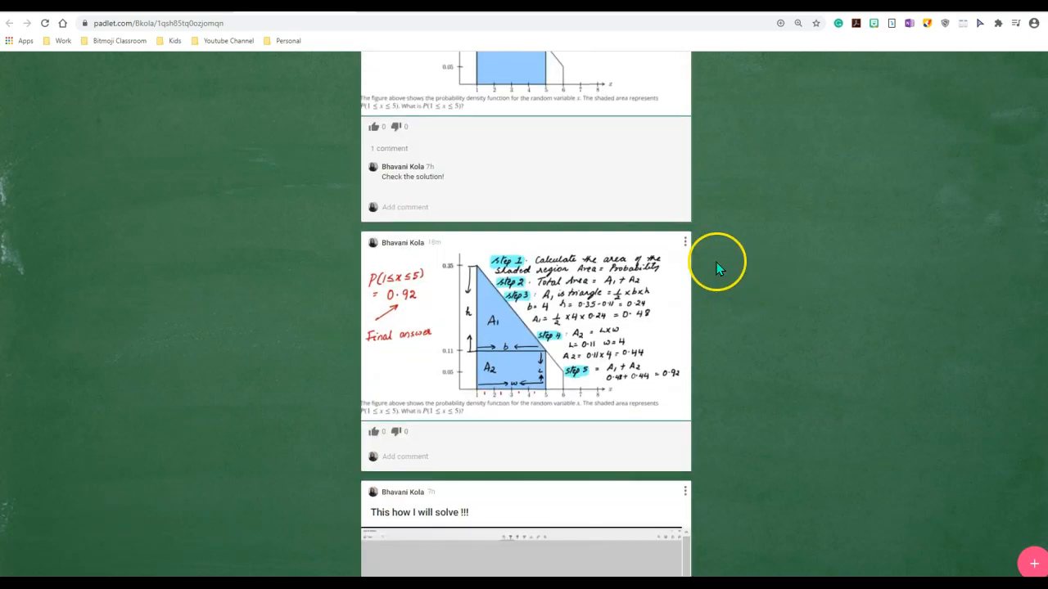
pyautogui.moveTo(798, 278)
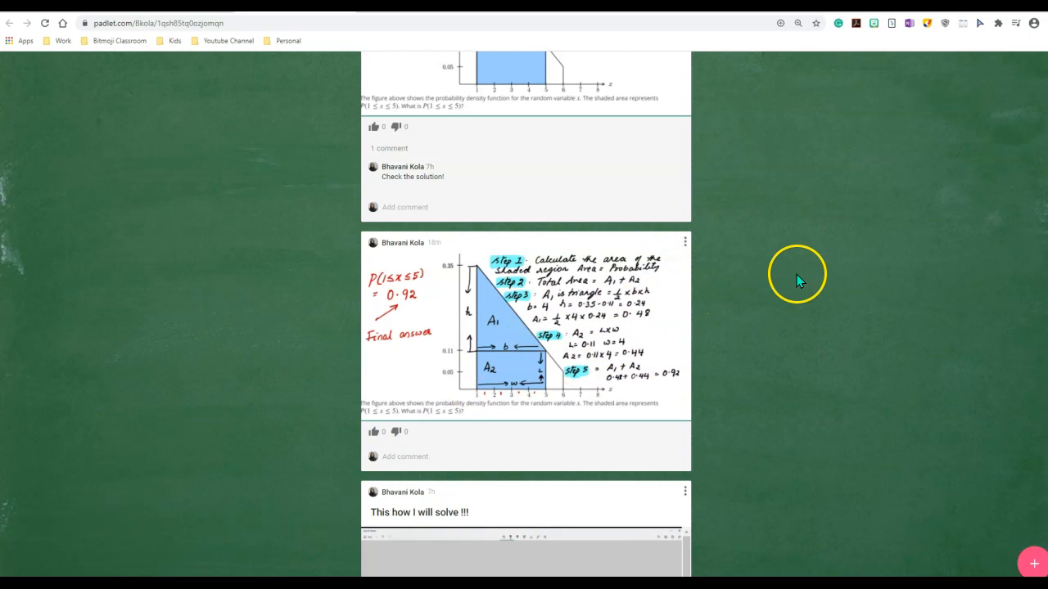
pyautogui.scroll(-3)
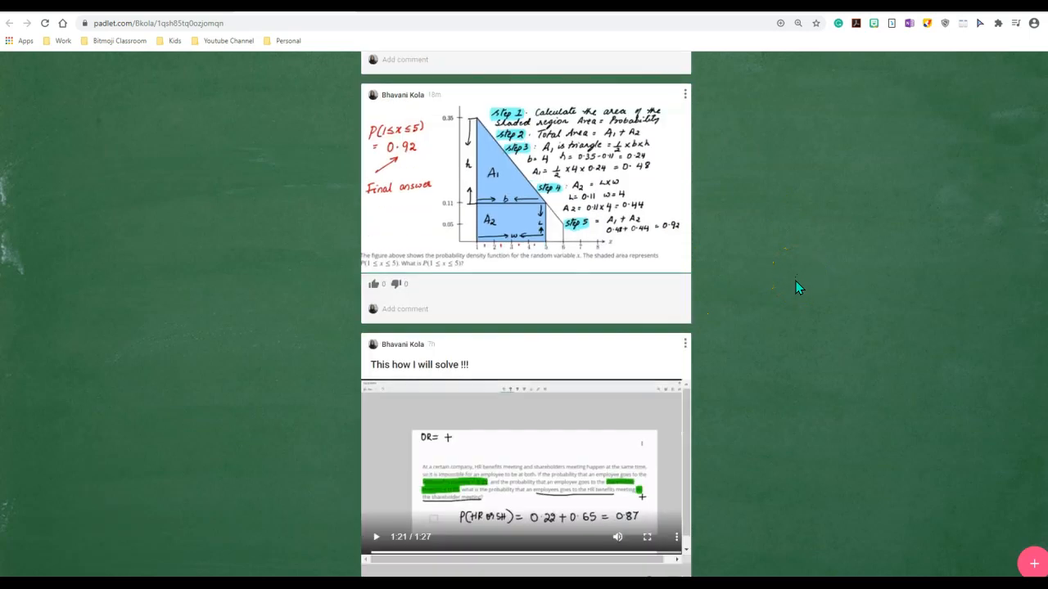
pyautogui.scroll(-3)
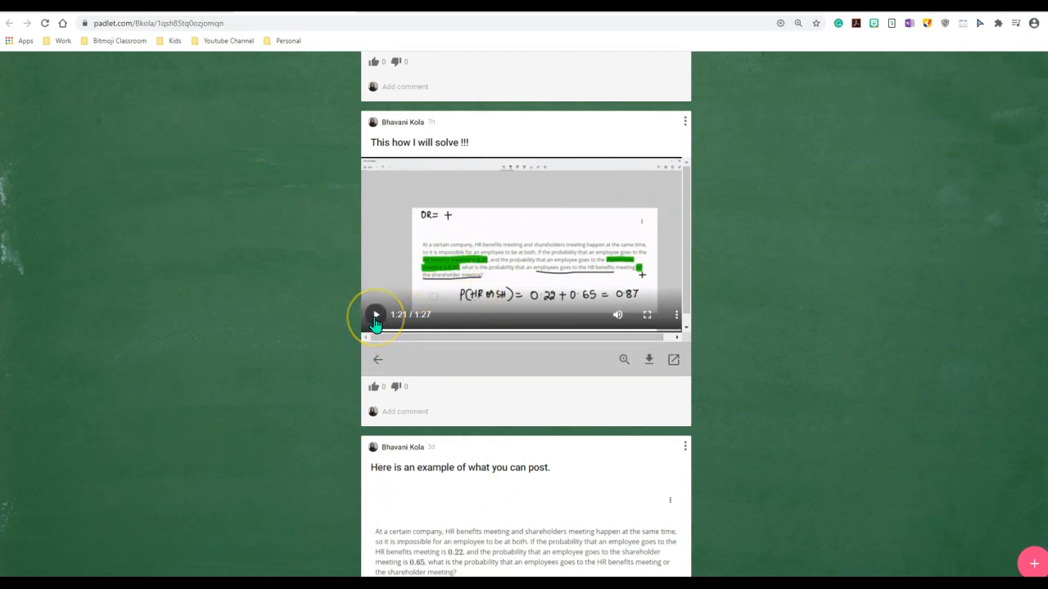
pyautogui.click(375, 315)
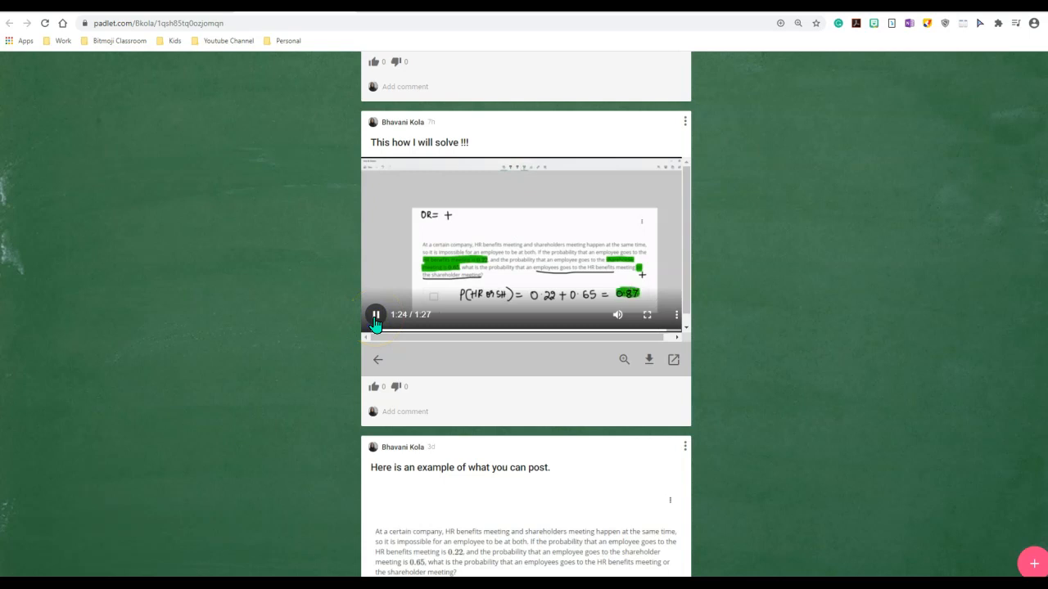
pyautogui.click(375, 314)
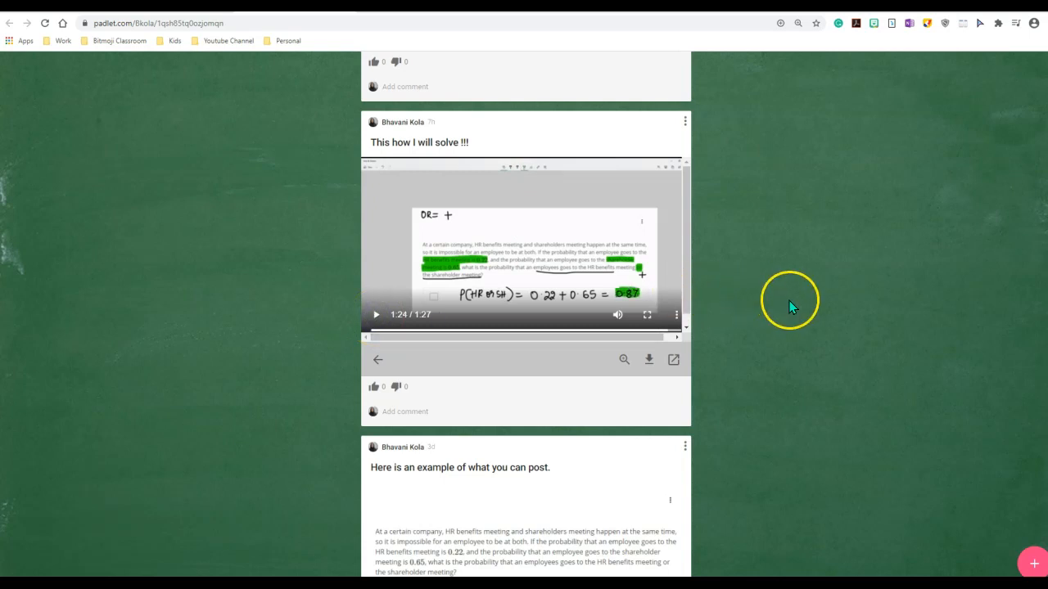
pyautogui.scroll(-3)
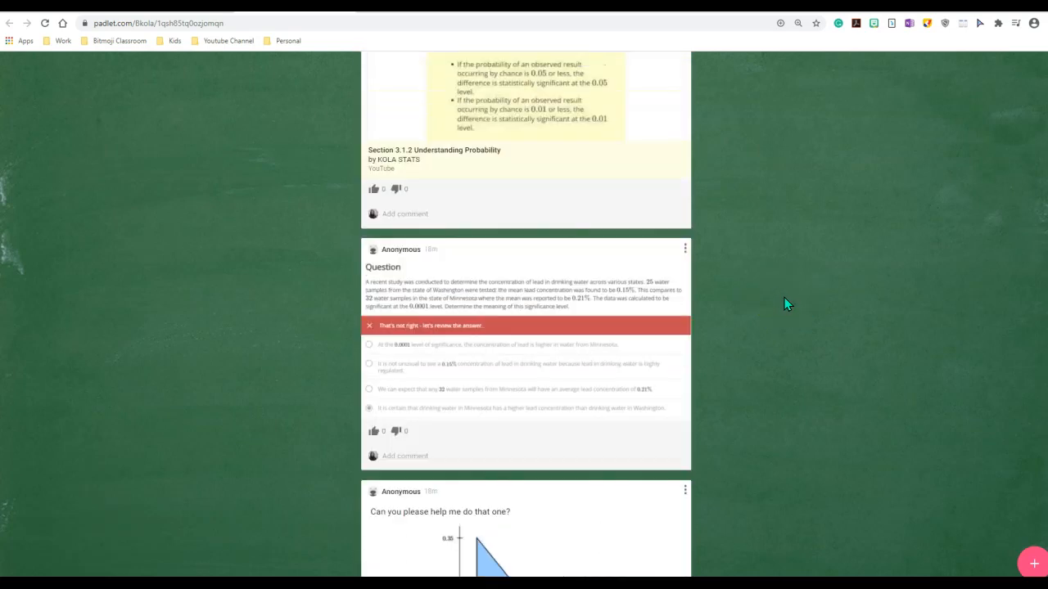
pyautogui.scroll(-3)
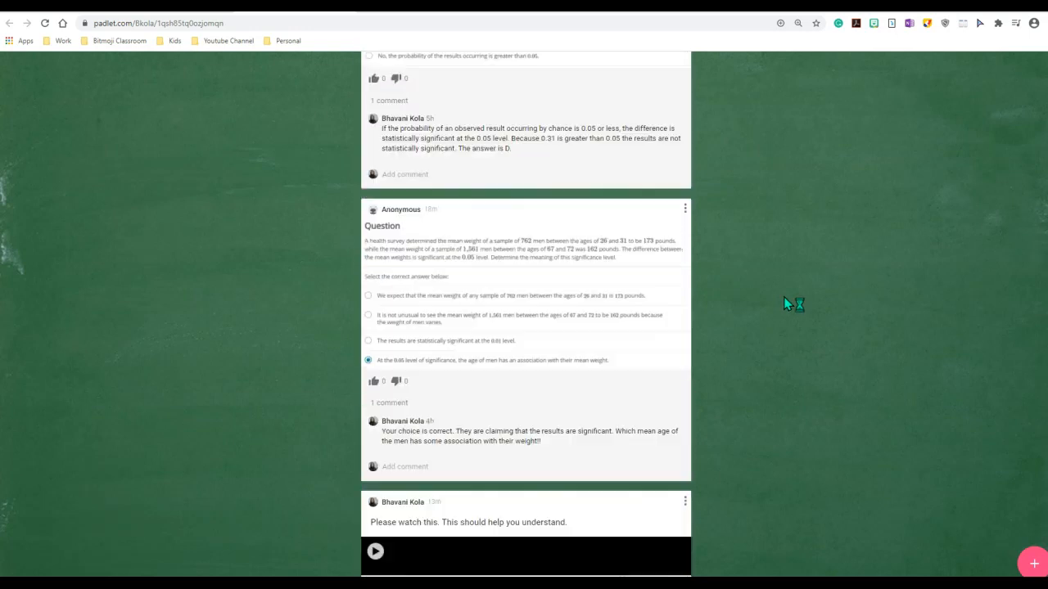
pyautogui.scroll(3)
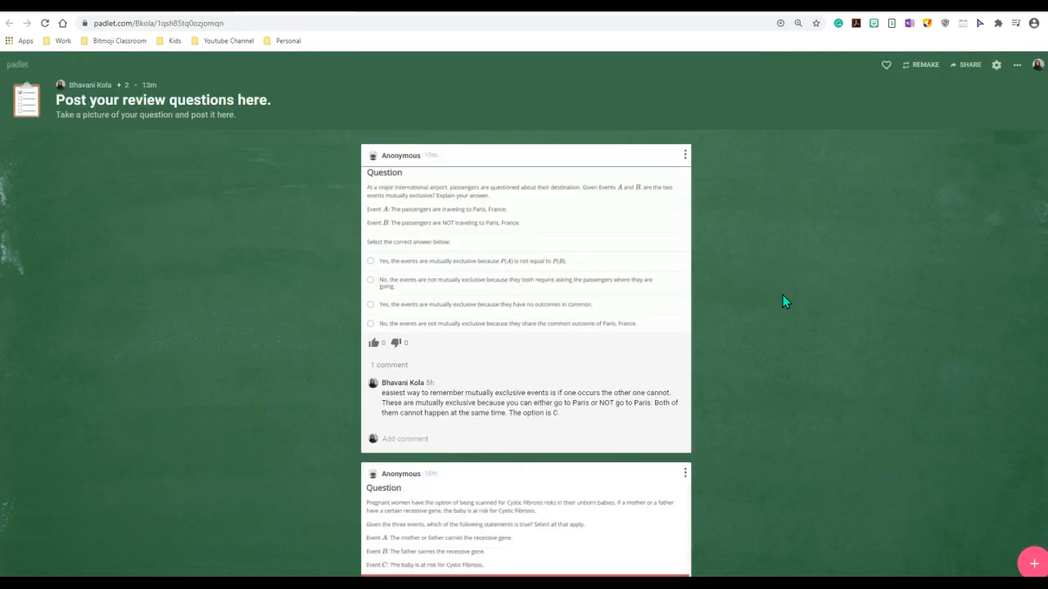
pyautogui.moveTo(827, 123)
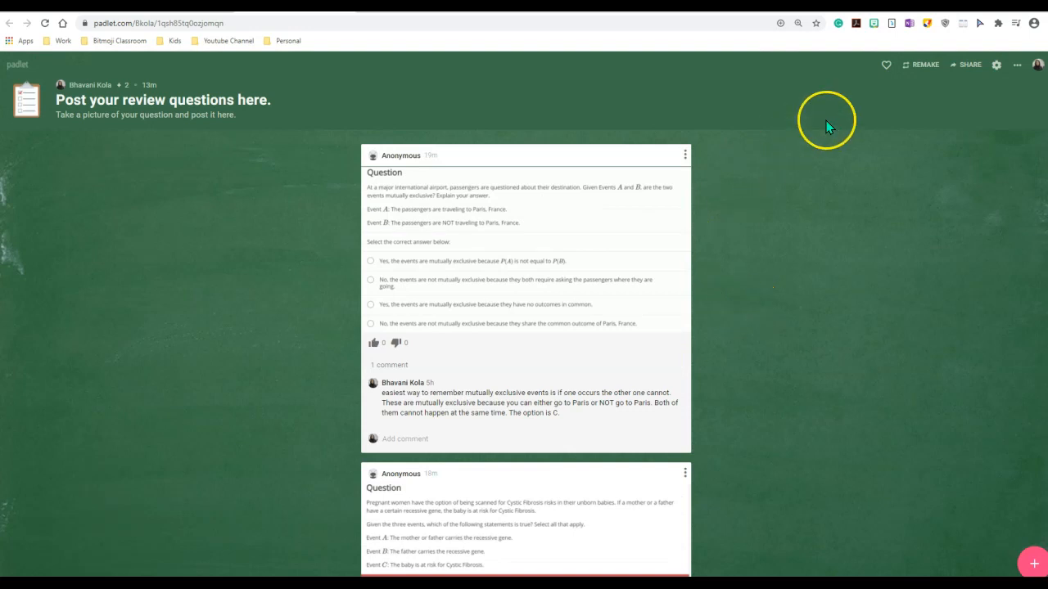
# Step: Copy the Padlet review board's share link to the clipboard
pyautogui.click(968, 65)
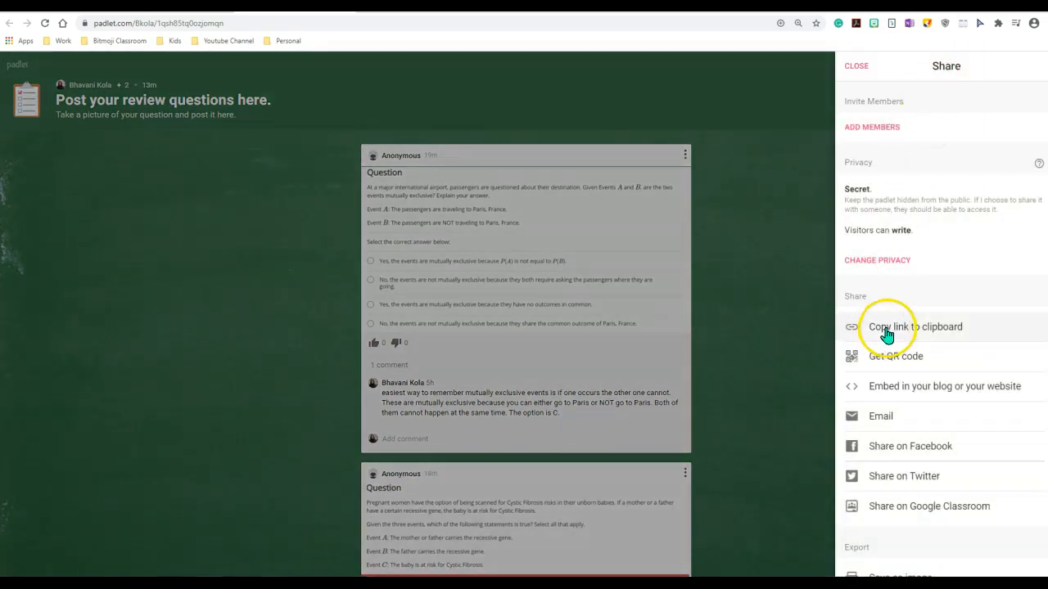
pyautogui.click(915, 327)
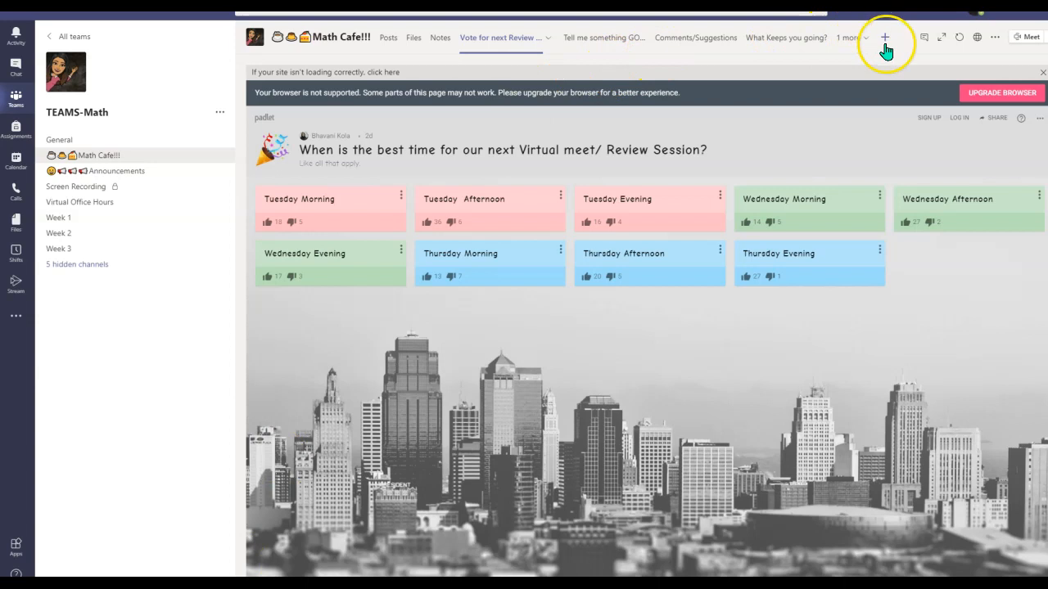
pyautogui.moveTo(885, 37)
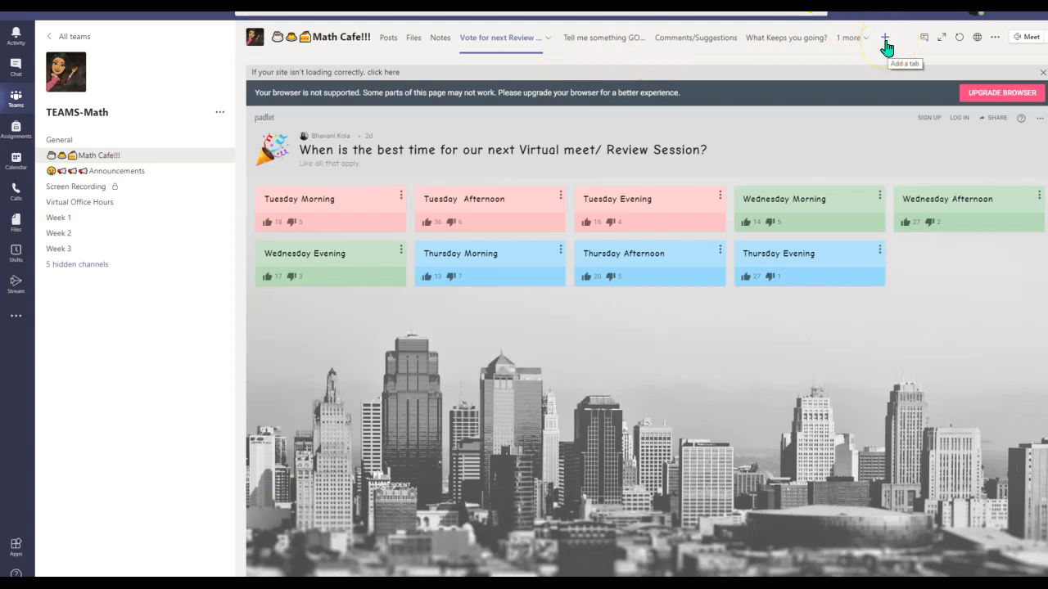
# Step: Add a 'Review Questions' website tab with the Padlet URL, without posting to the channel
pyautogui.click(885, 36)
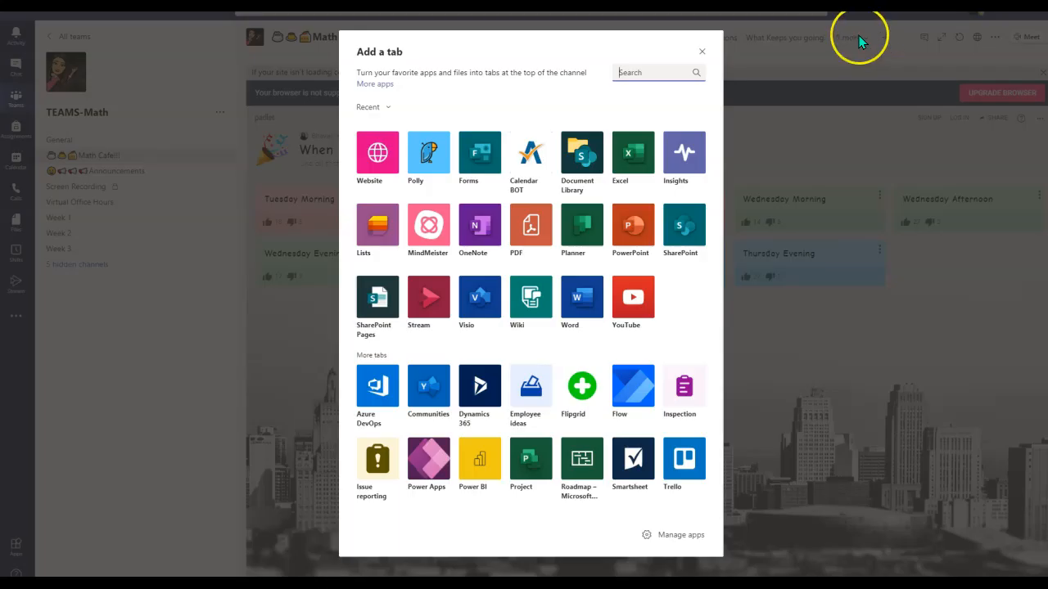
pyautogui.moveTo(378, 153)
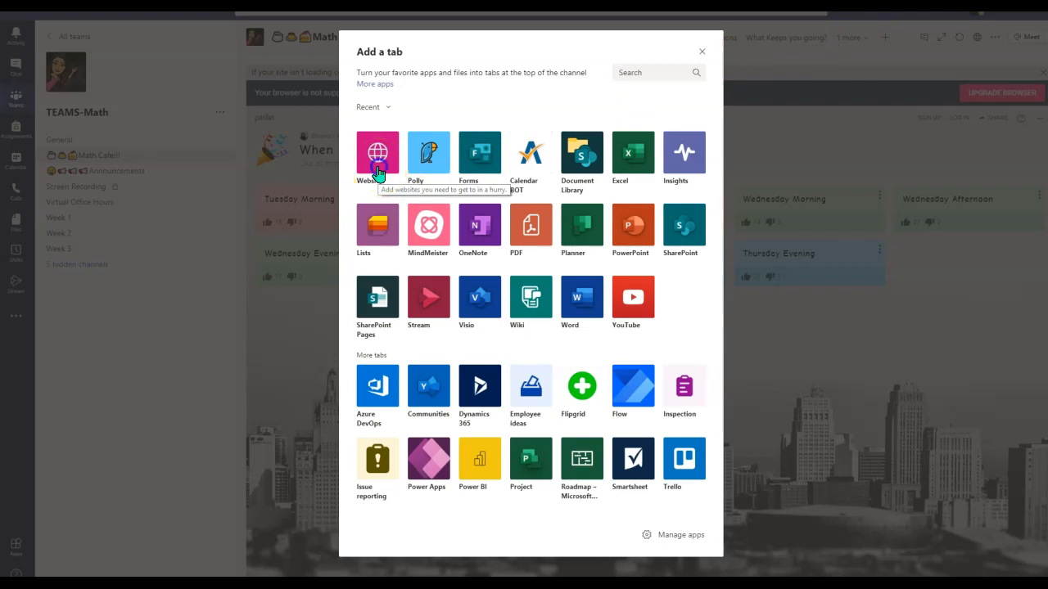
pyautogui.click(377, 153)
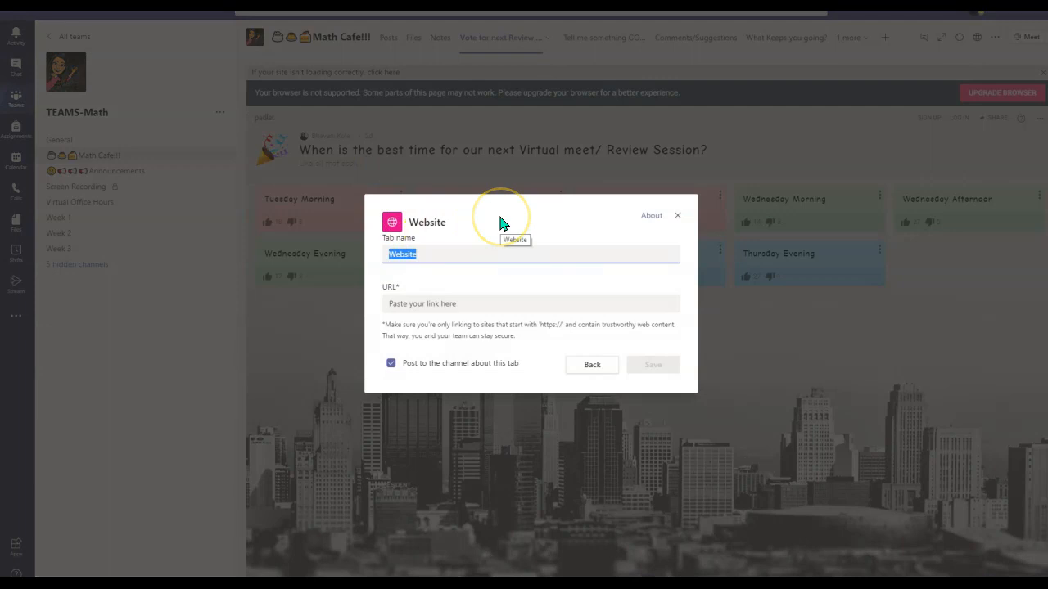
pyautogui.write('Review Questions')
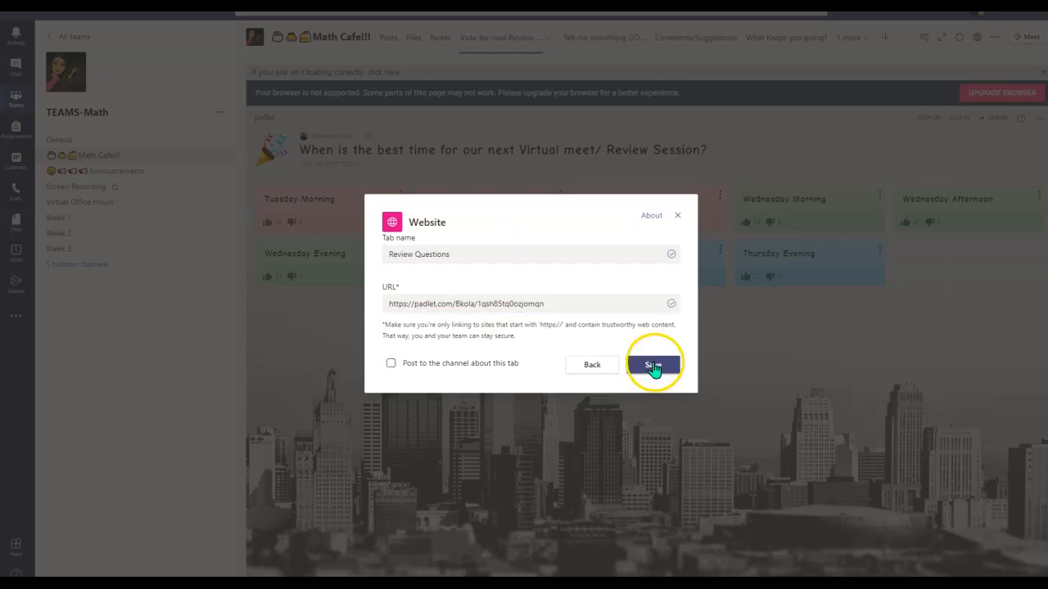
pyautogui.click(653, 364)
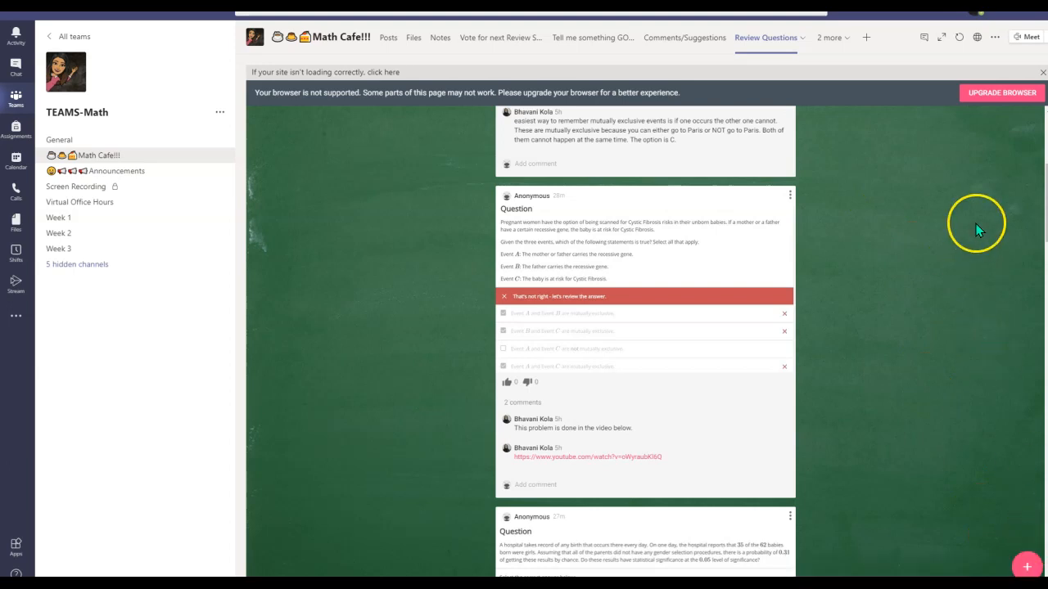
pyautogui.moveTo(962, 219)
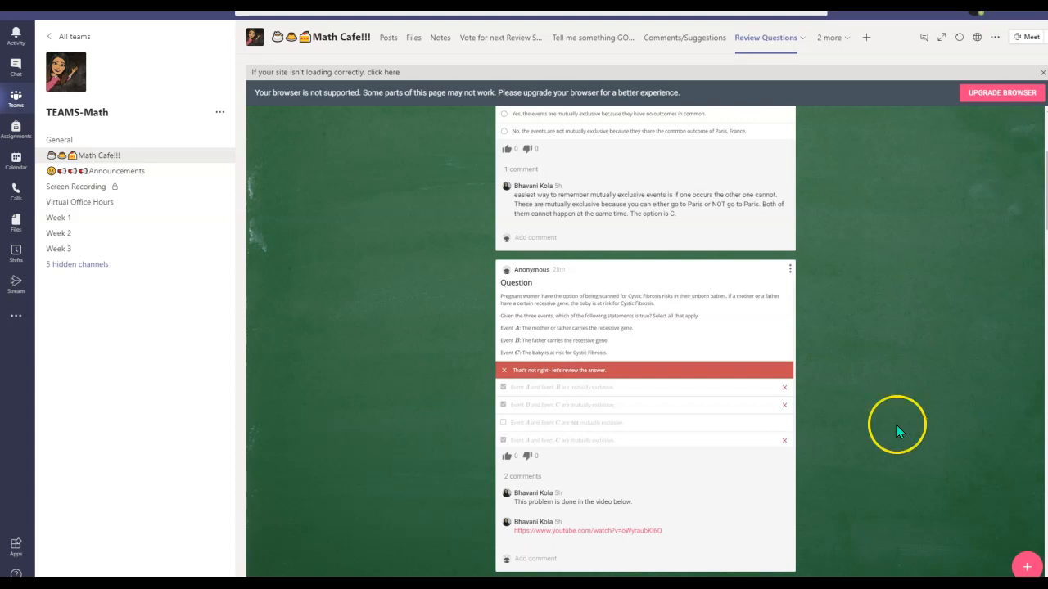
pyautogui.moveTo(929, 379)
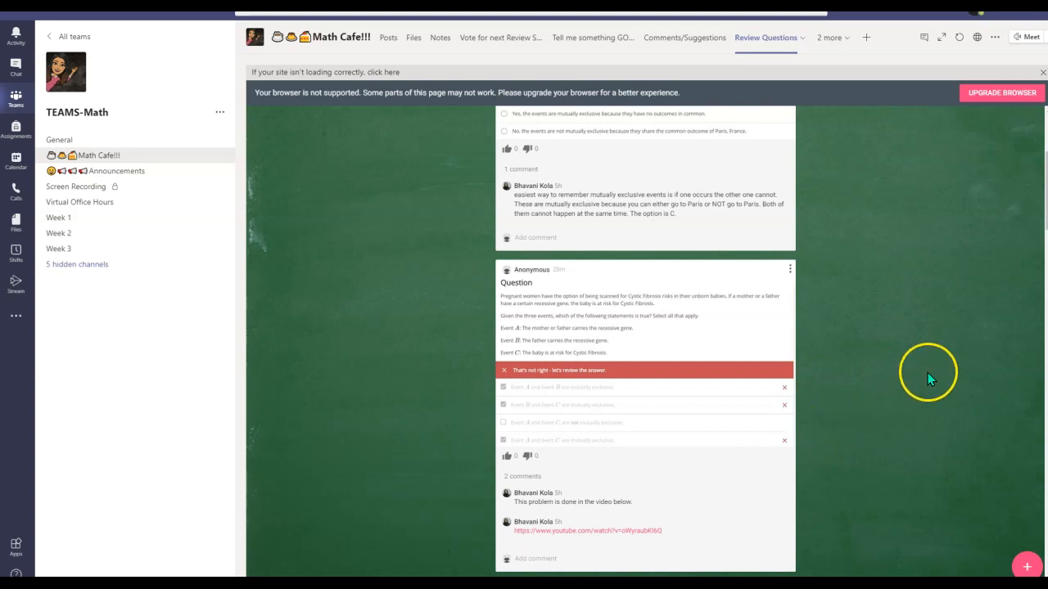
pyautogui.moveTo(936, 387)
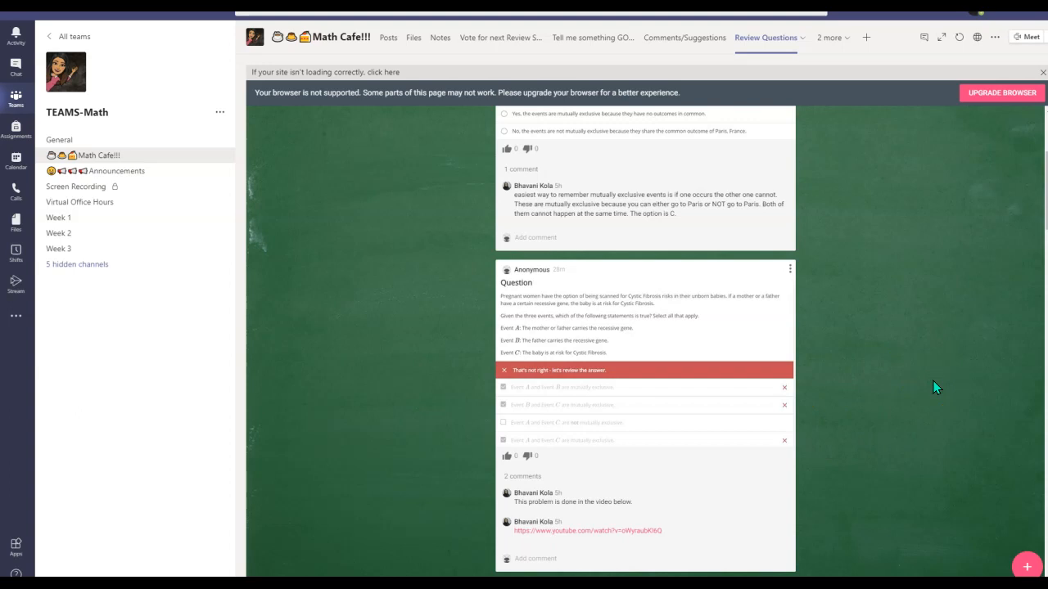
pyautogui.moveTo(939, 388)
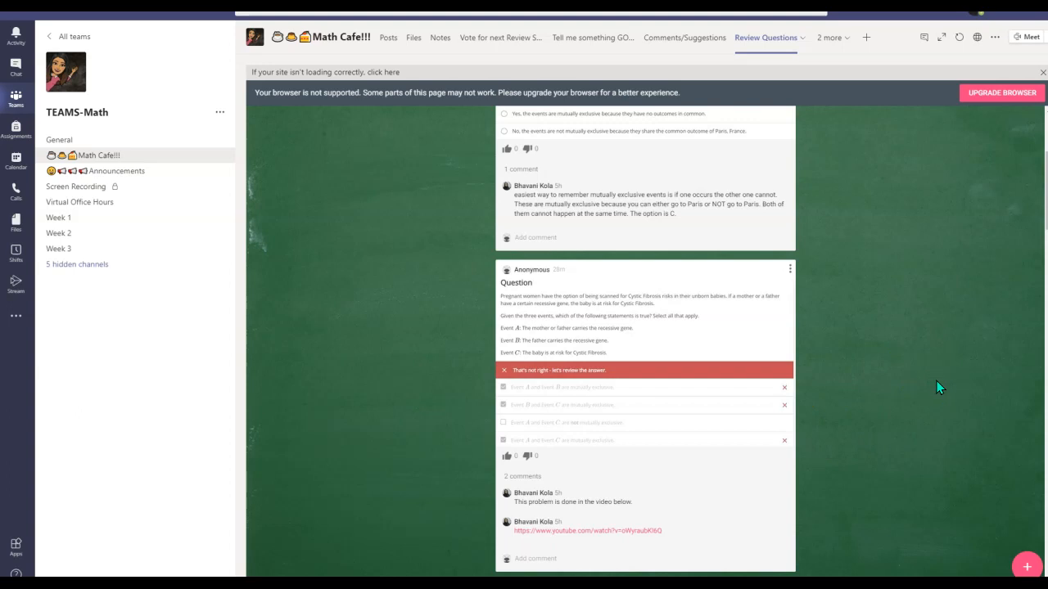